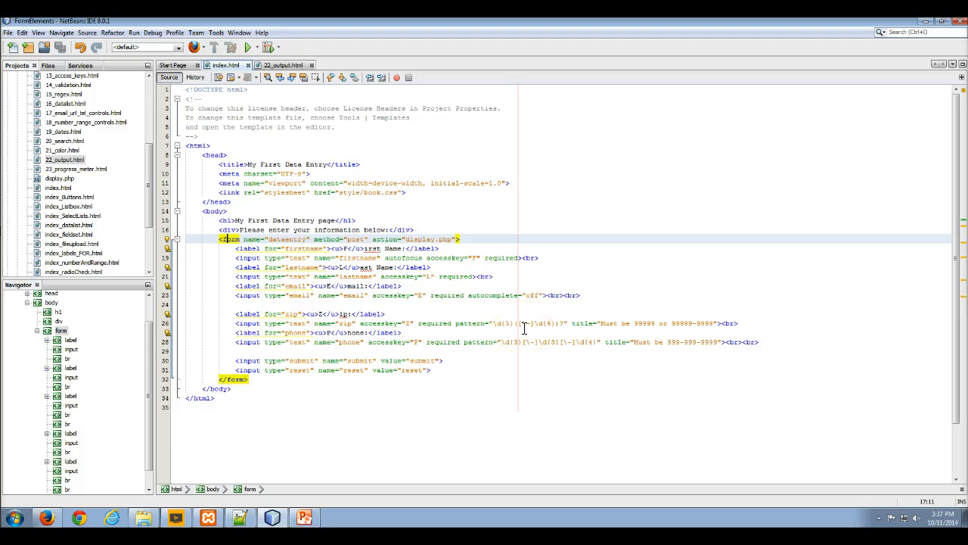
mouse_move(460, 351)
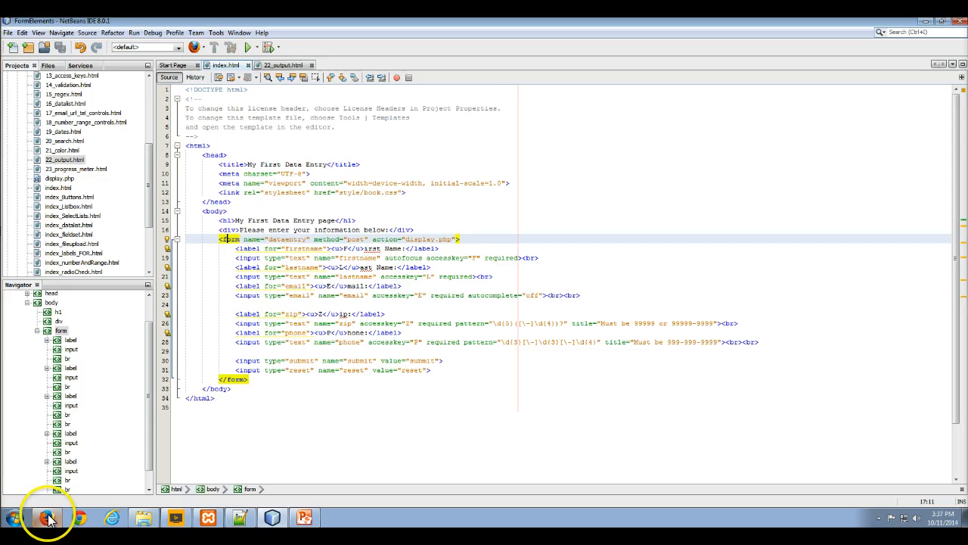
- Preview the form in the browser, then bring up 22_output.html with the calculator markup
click(47, 518)
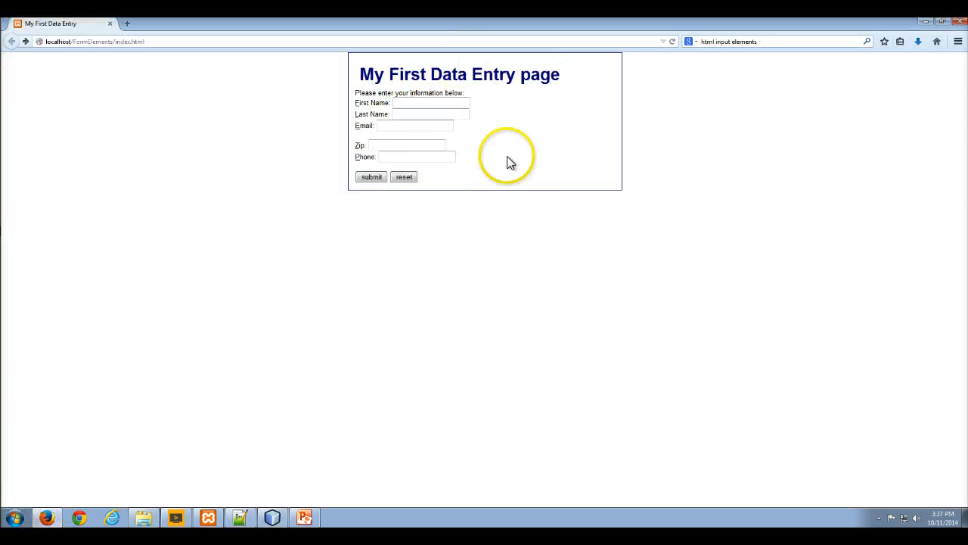
click(430, 103)
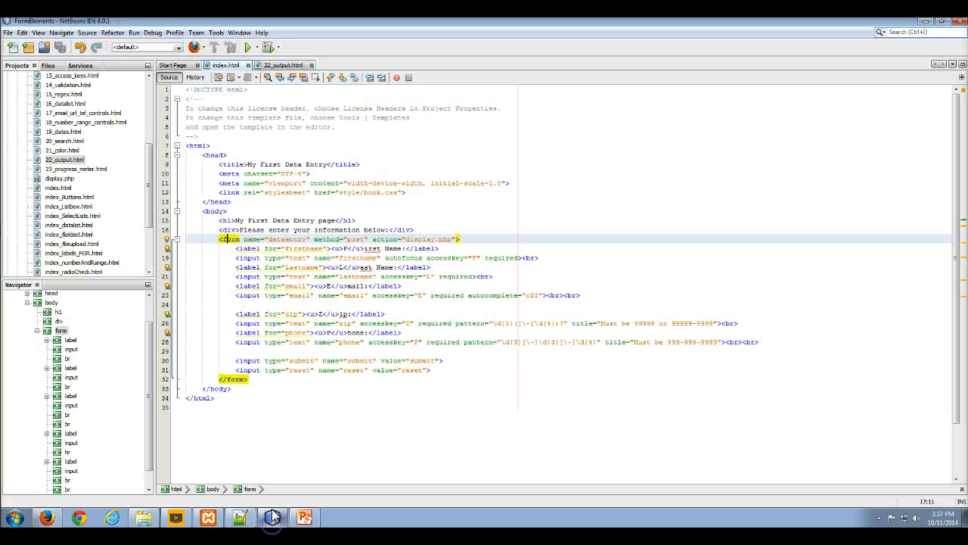
click(280, 63)
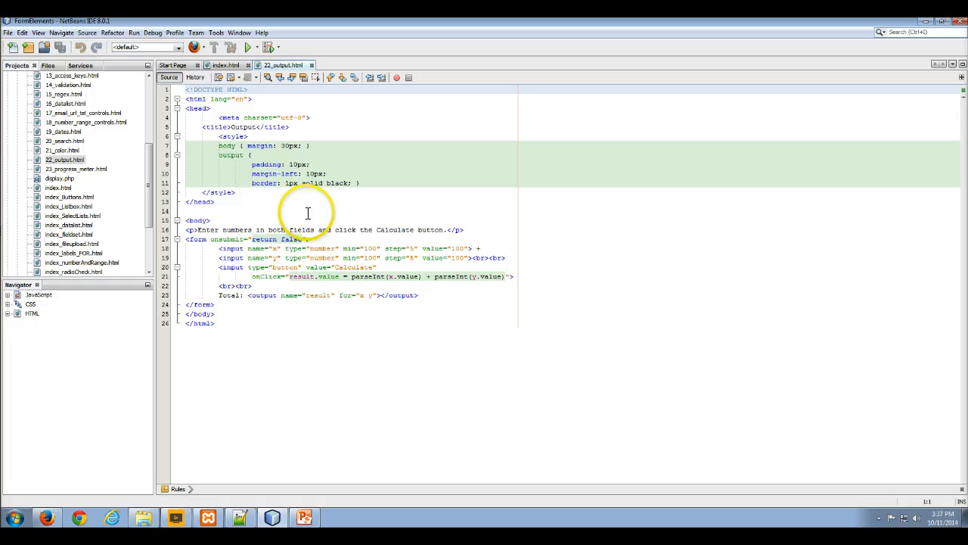
mouse_move(318, 239)
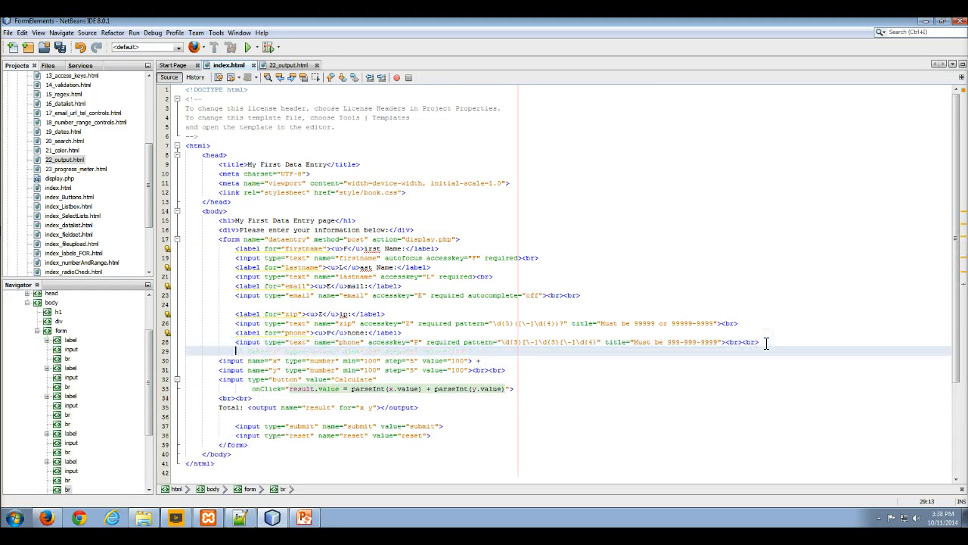
- Add <br> line breaks after the Total output so submit and reset sit below it
drag(236, 349, 249, 396)
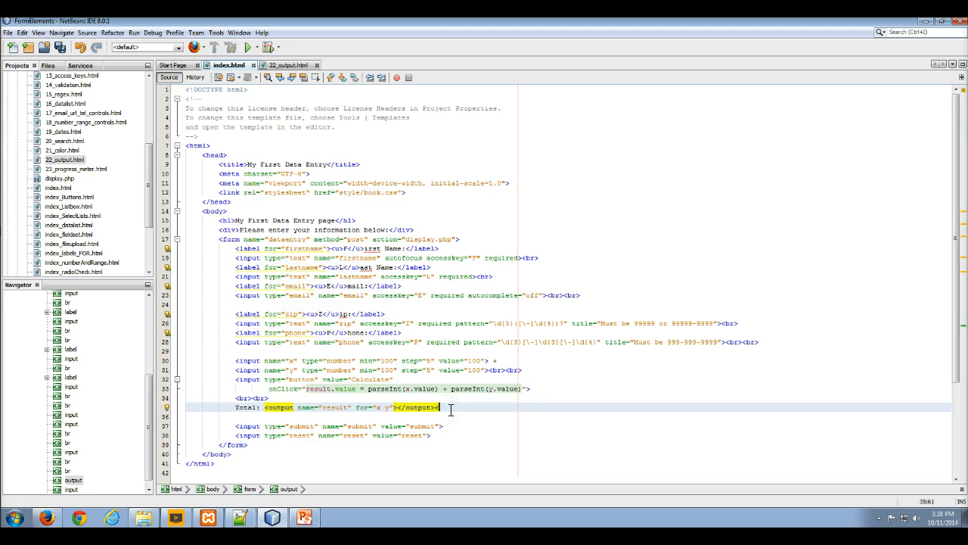
text(<br>)
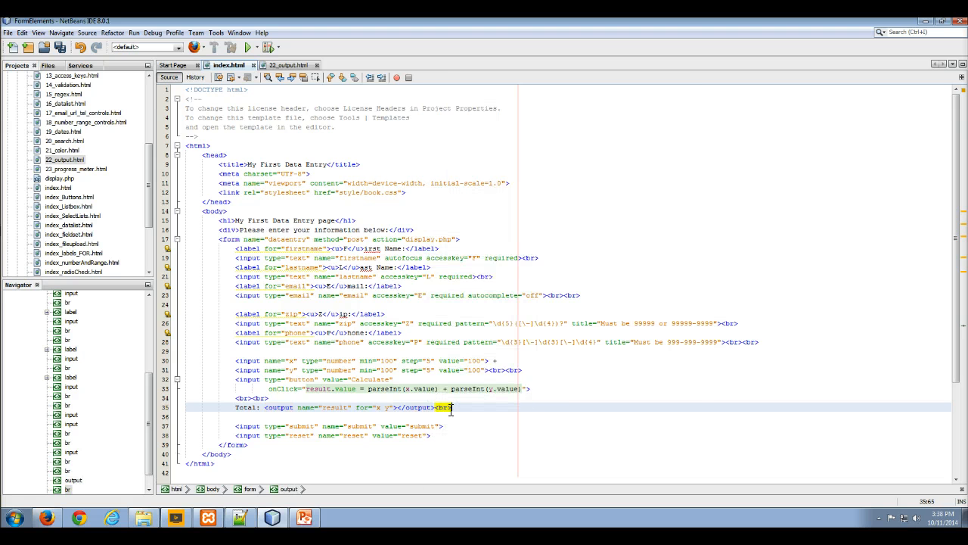
text(<br>)
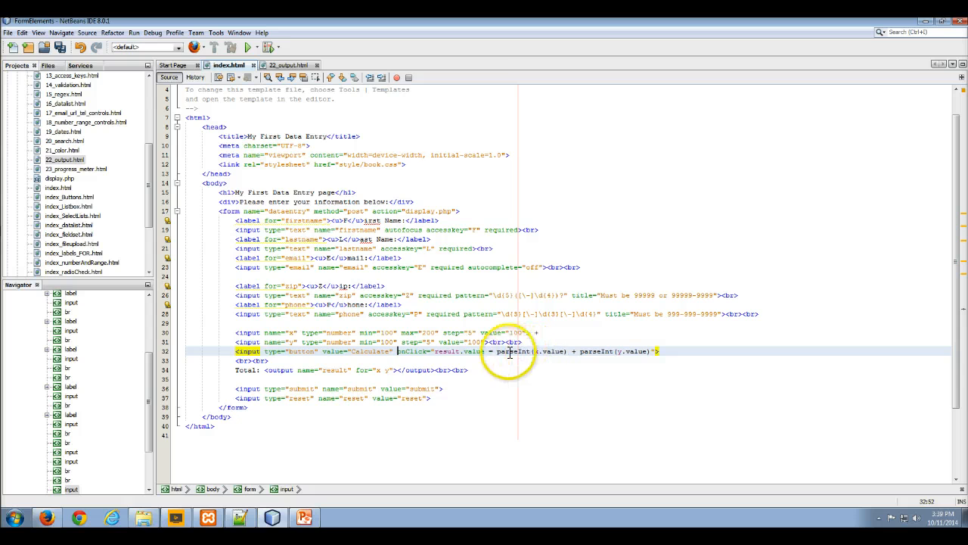
mouse_move(544, 352)
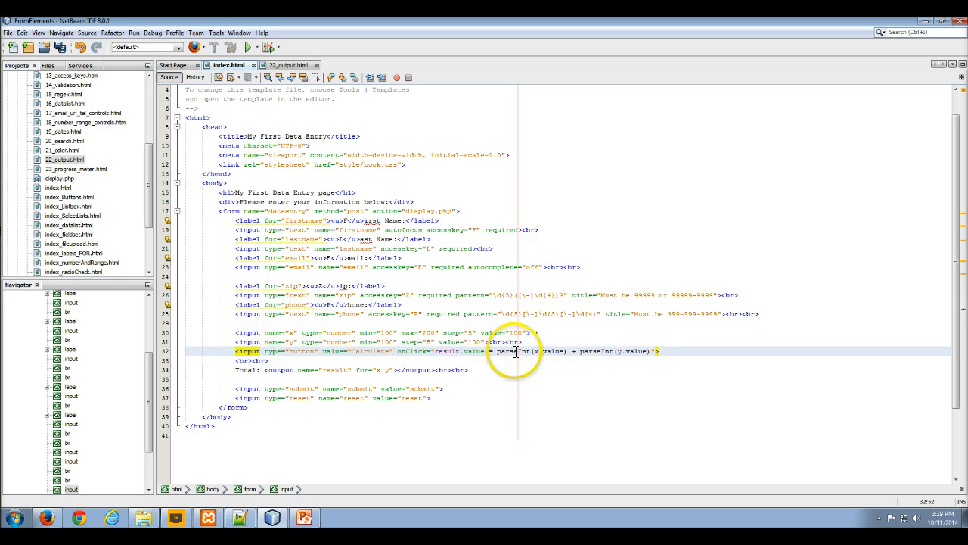
mouse_move(293, 331)
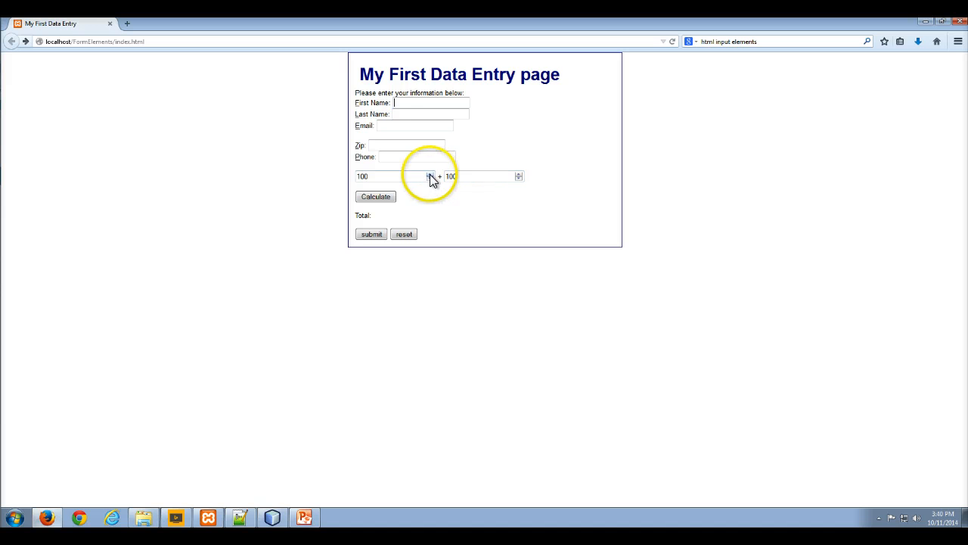
- Raise the first number to 200, calculate the Total of 430, then reset to 100 and 100
click(432, 172)
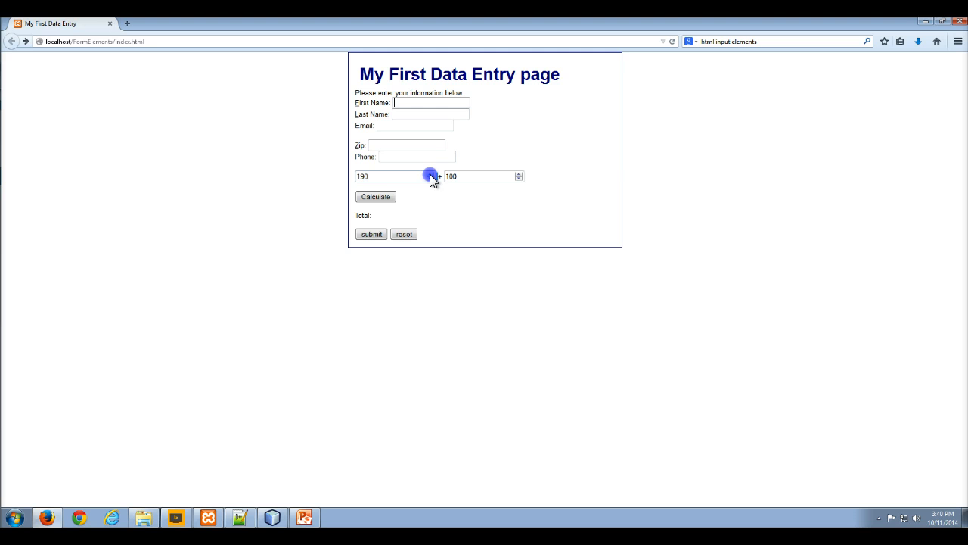
click(429, 174)
text(230)
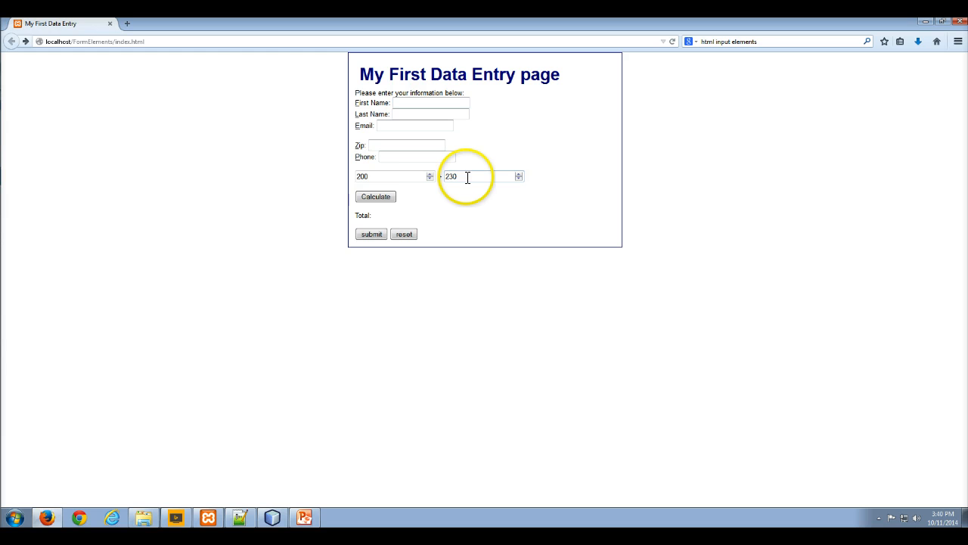
click(375, 197)
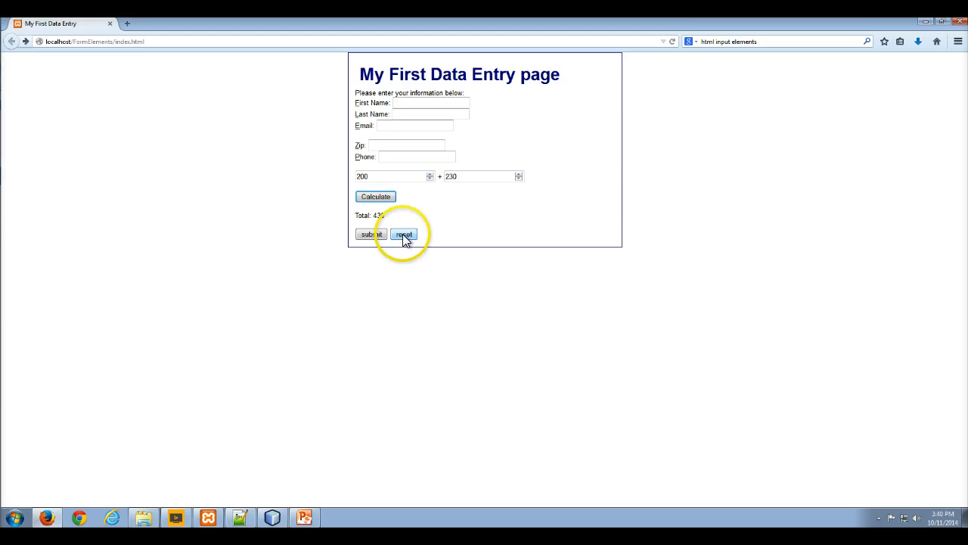
click(402, 233)
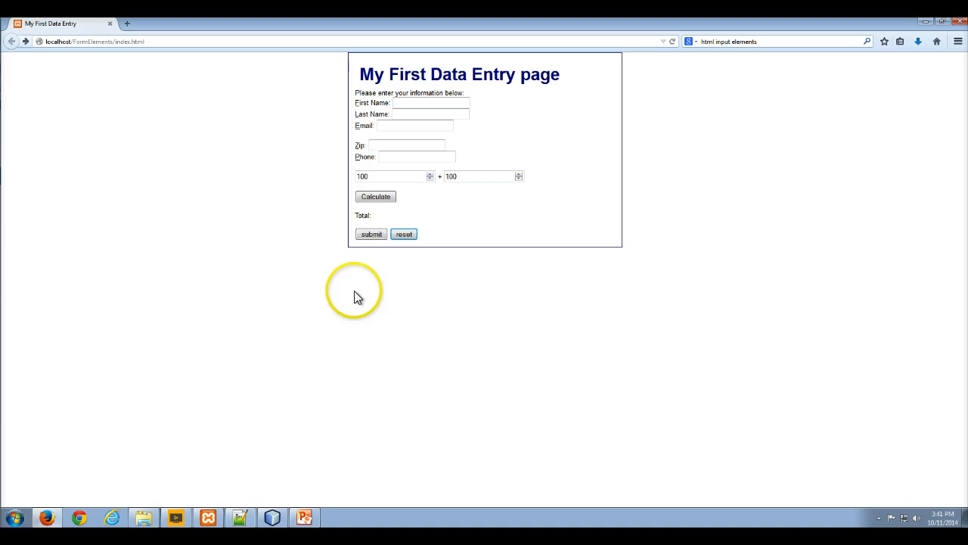
mouse_move(299, 483)
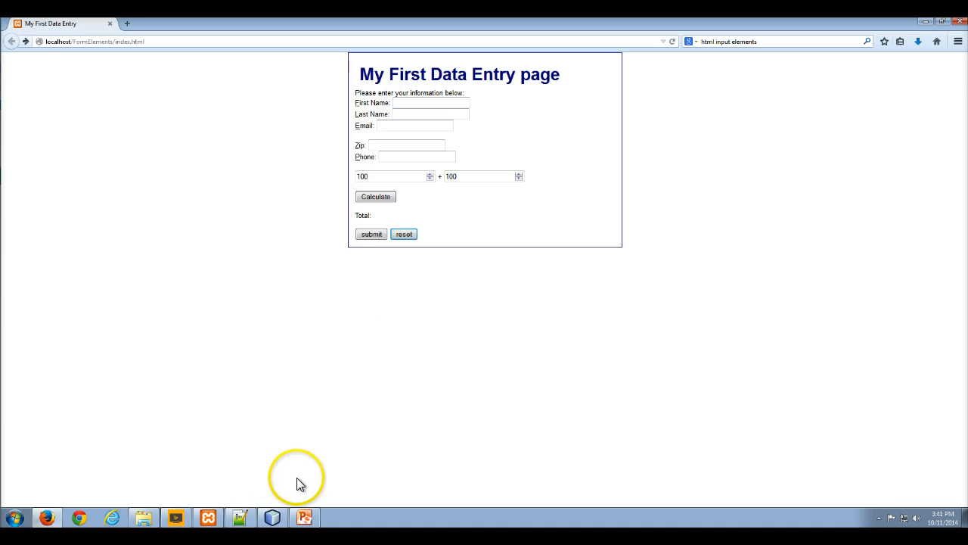